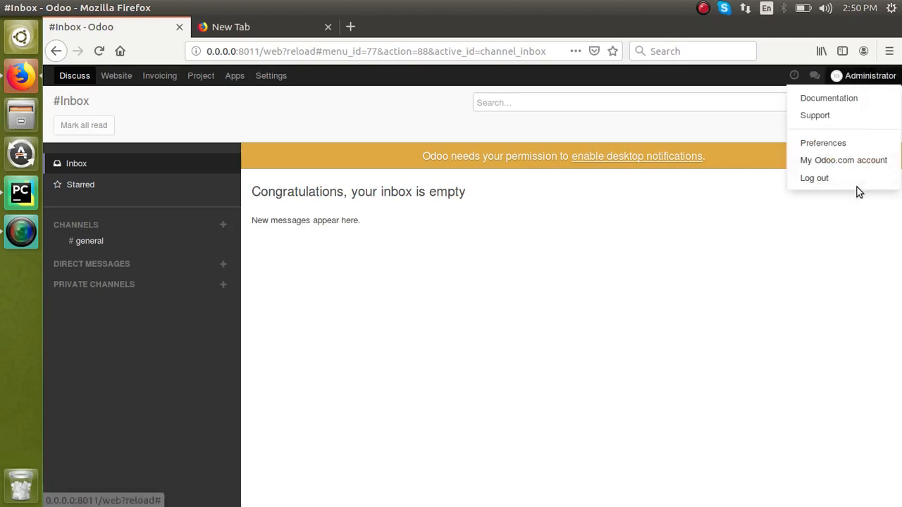
Log out of the Administrator session so the Odoo login page appears
left_click(843, 160)
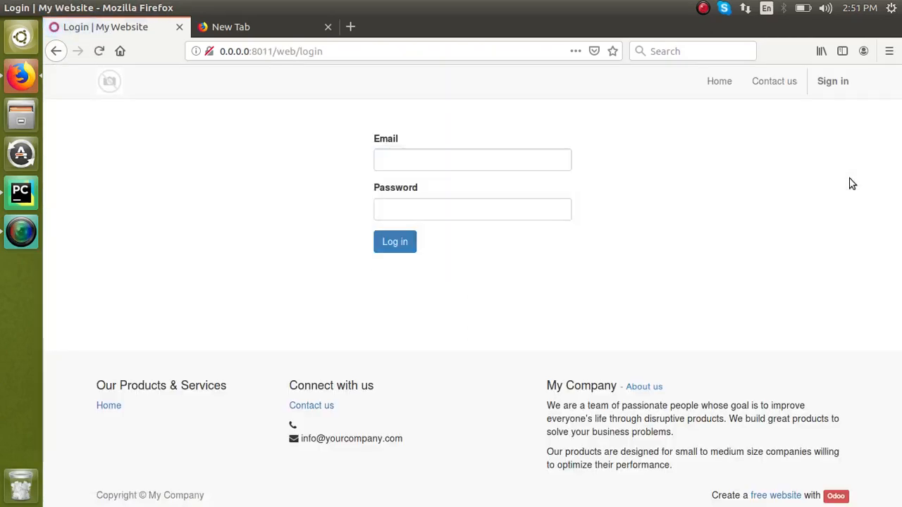
mouse_move(332, 94)
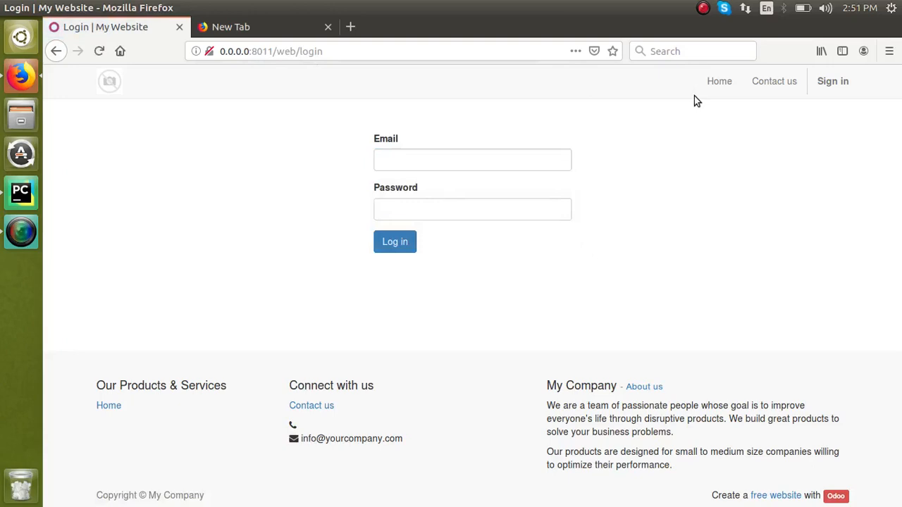
Navigate to 0.0.0.0:8011/web/database/manager, showing the unprotected database manager listing 'dd'
left_click(719, 81)
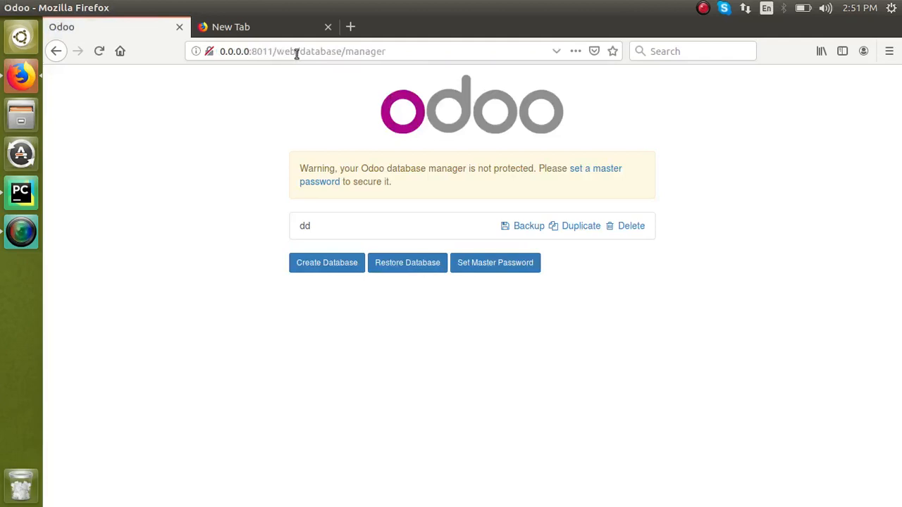
left_click(404, 51)
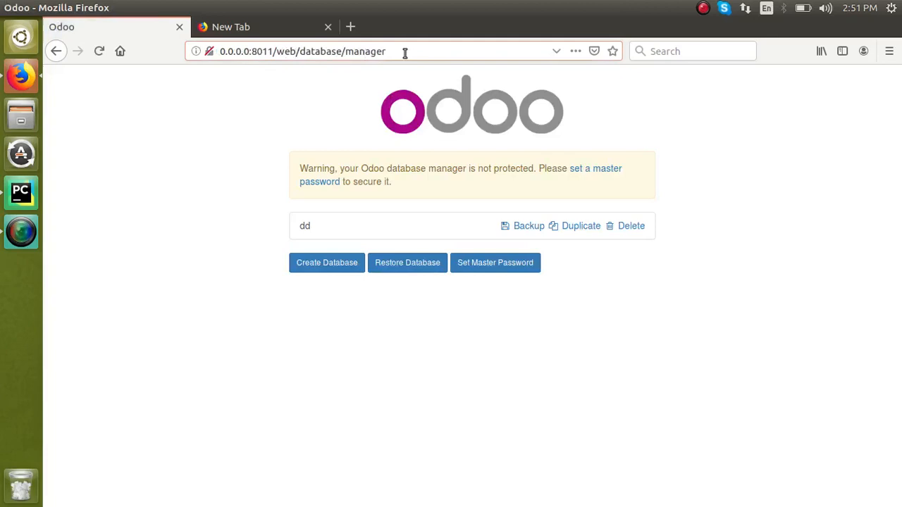
mouse_move(345, 96)
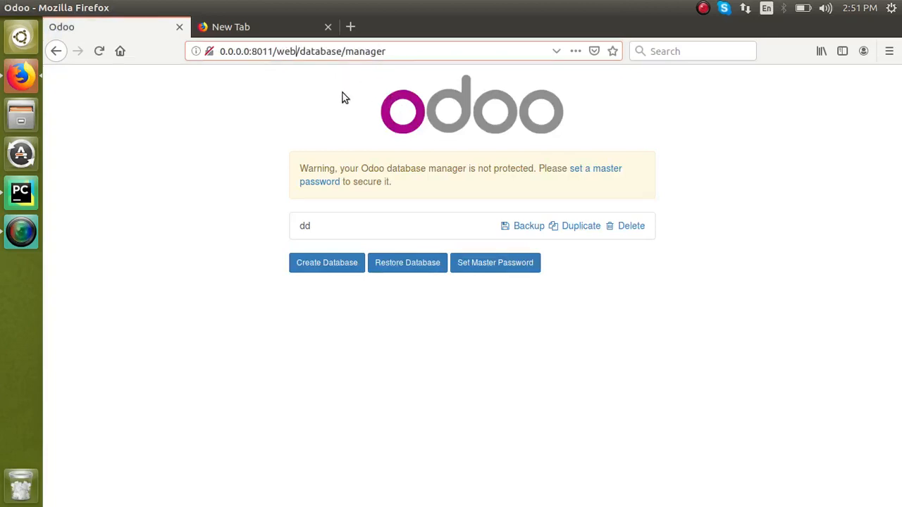
mouse_move(322, 203)
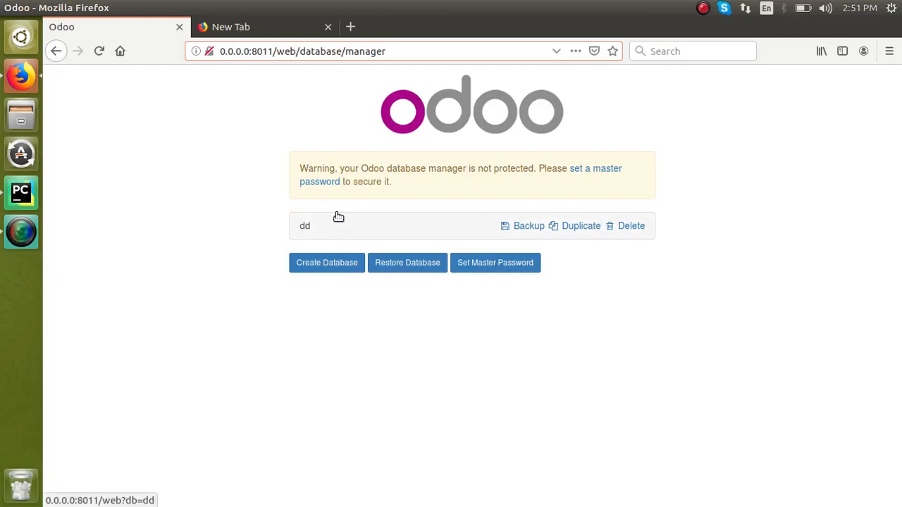
mouse_move(333, 231)
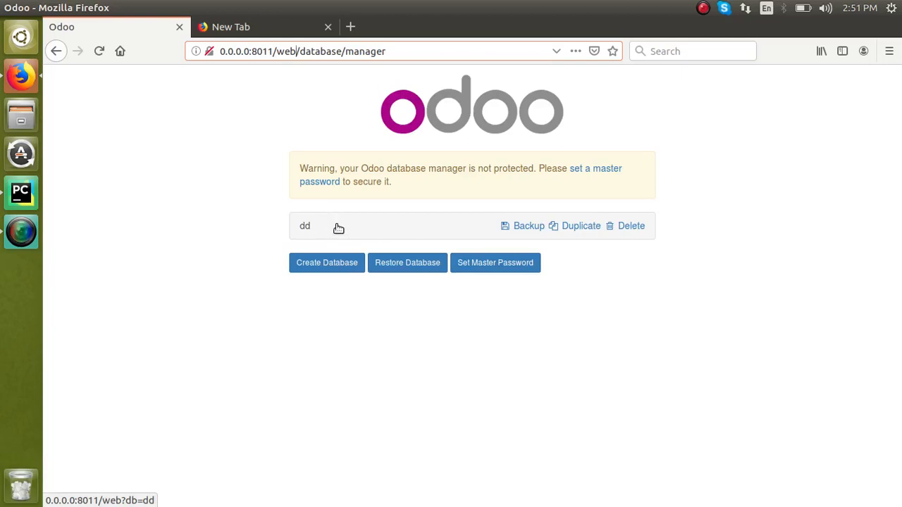
mouse_move(338, 239)
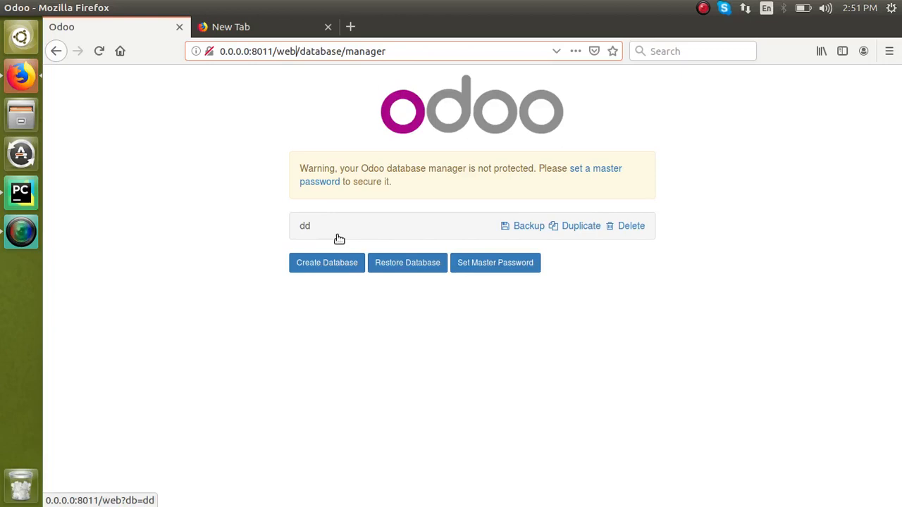
mouse_move(446, 214)
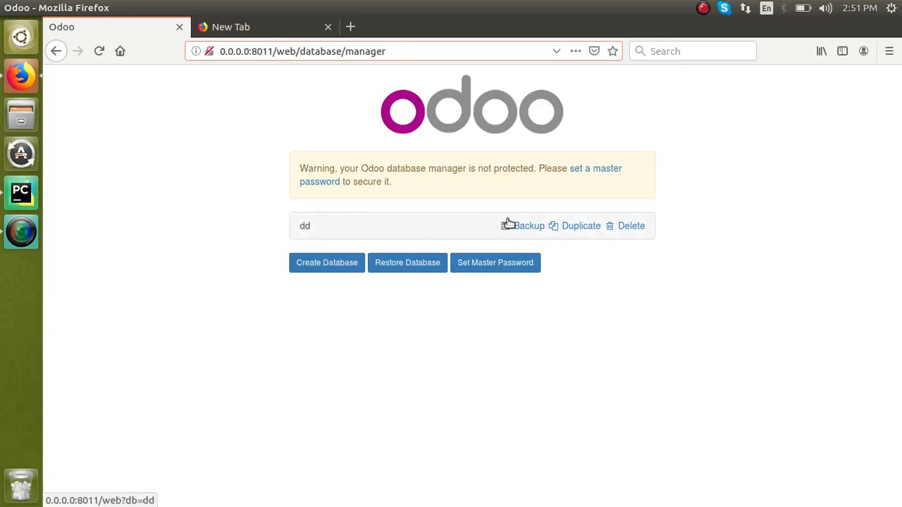
mouse_move(589, 180)
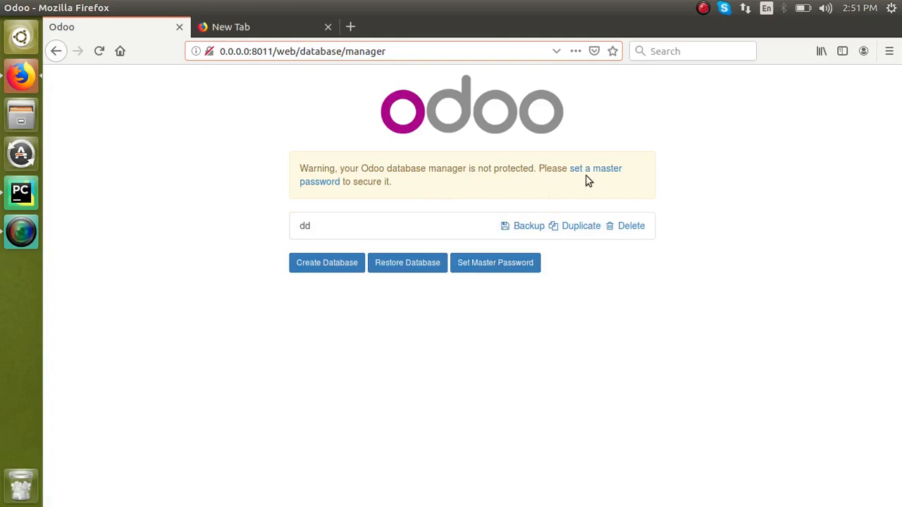
mouse_move(411, 172)
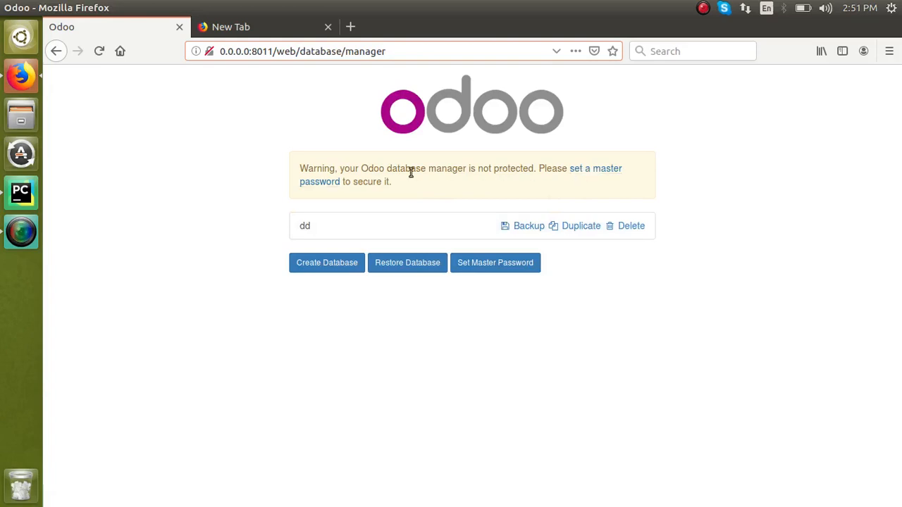
mouse_move(331, 166)
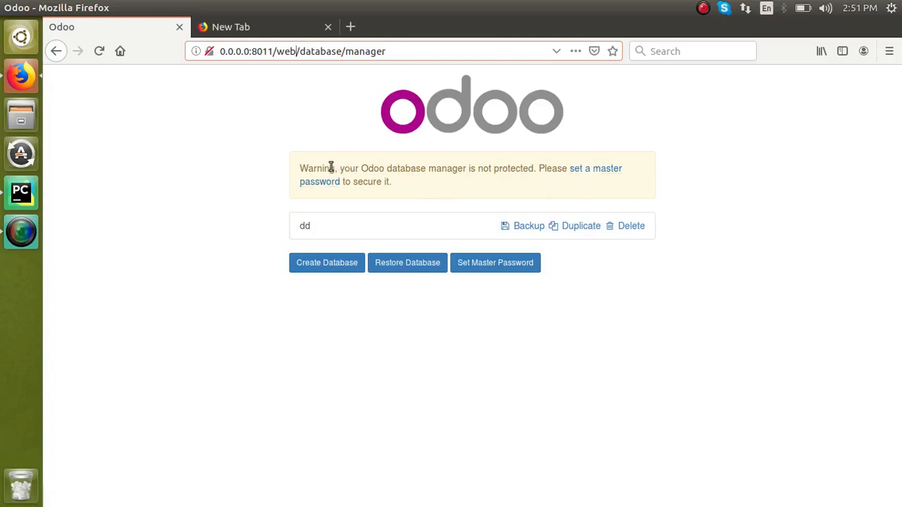
mouse_move(513, 170)
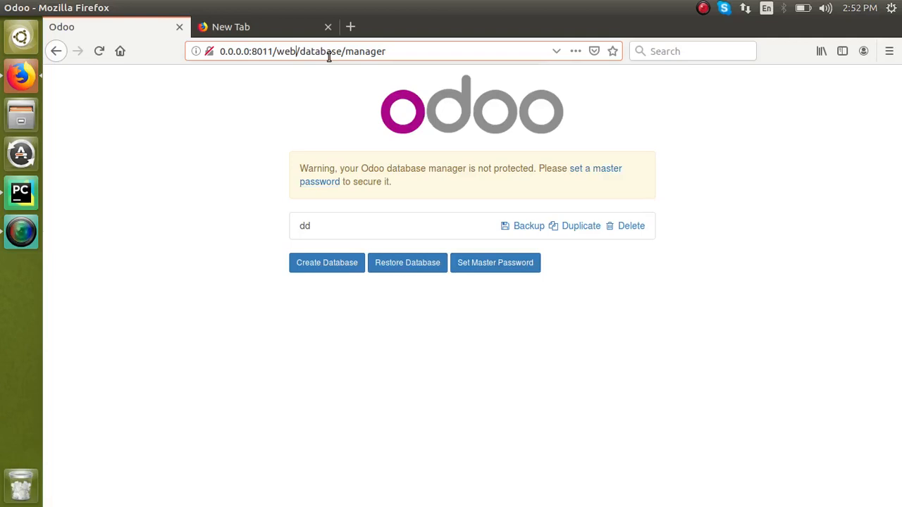
mouse_move(527, 226)
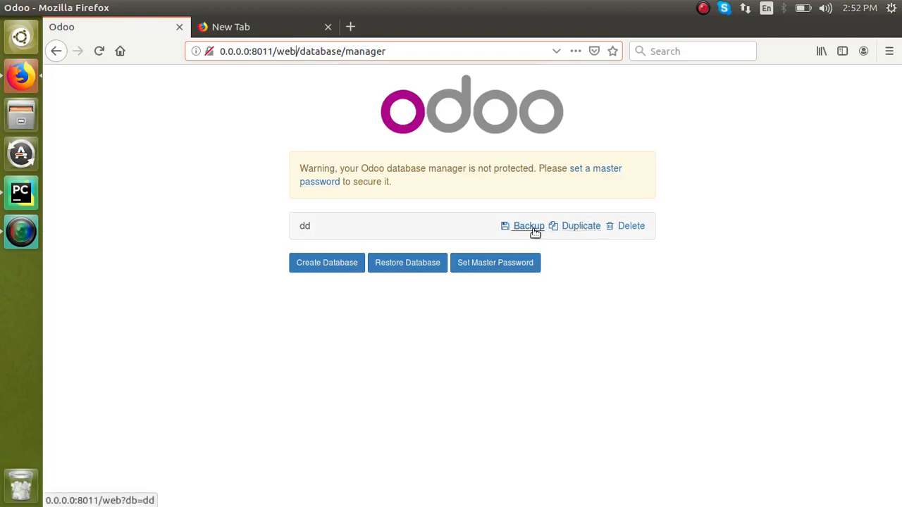
left_click(527, 225)
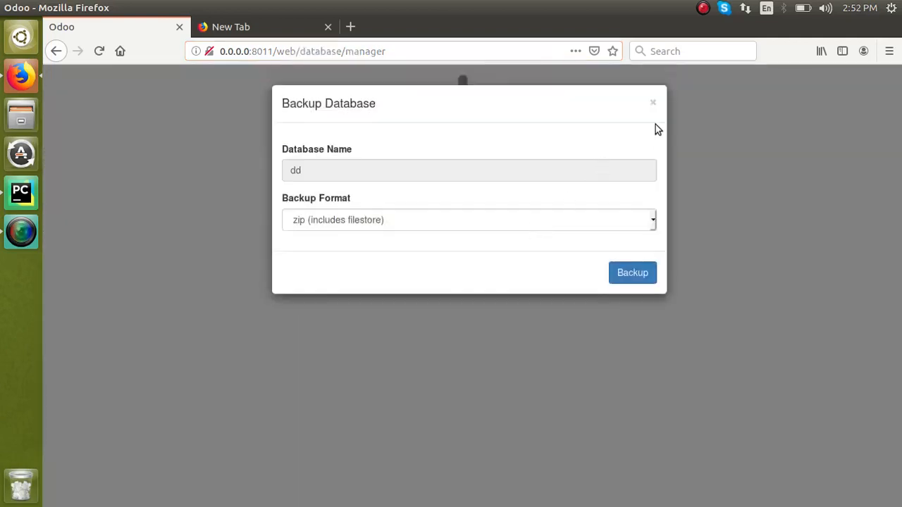
left_click(651, 103)
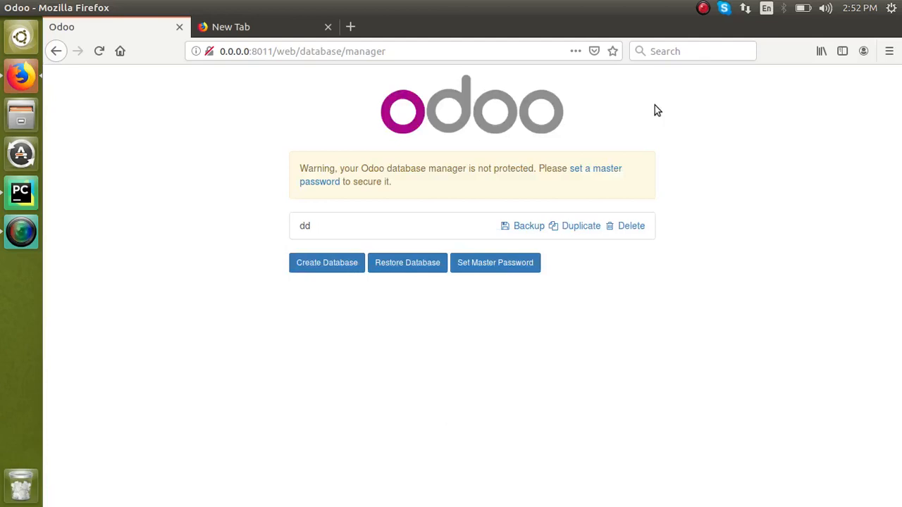
mouse_move(617, 134)
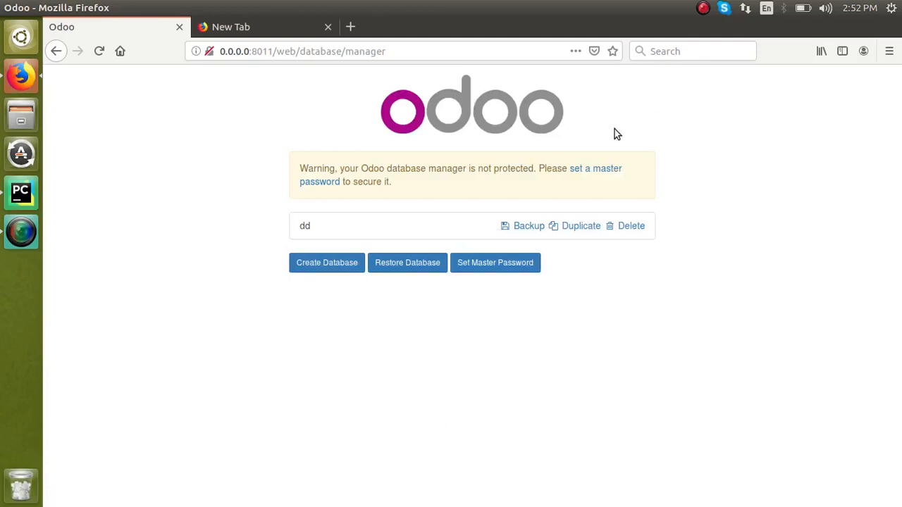
mouse_move(530, 214)
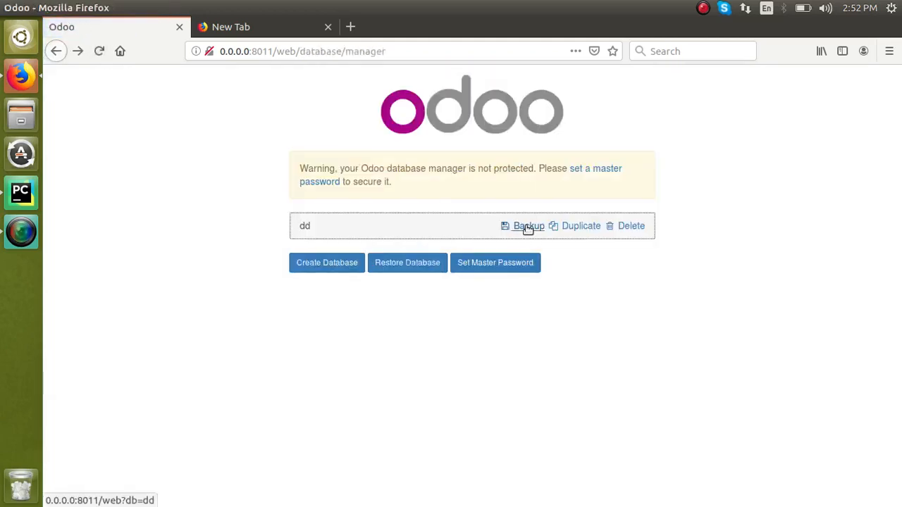
left_click(529, 226)
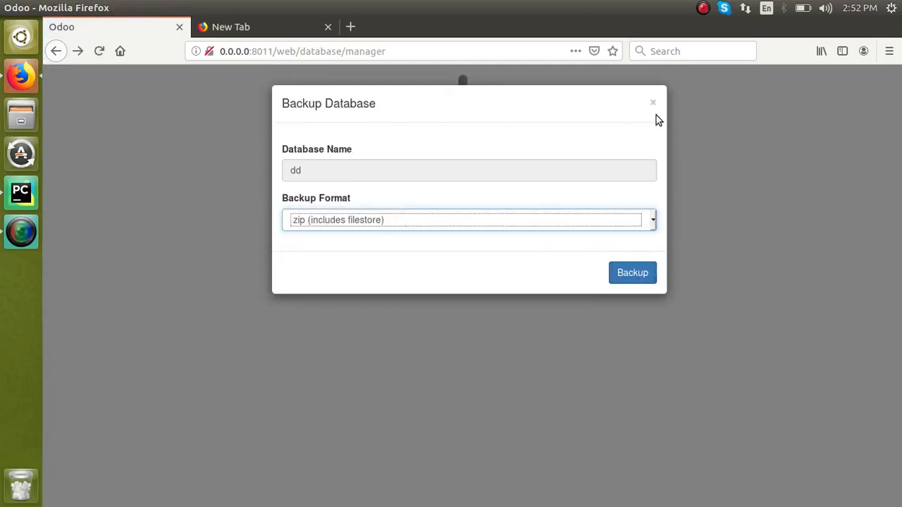
left_click(651, 103)
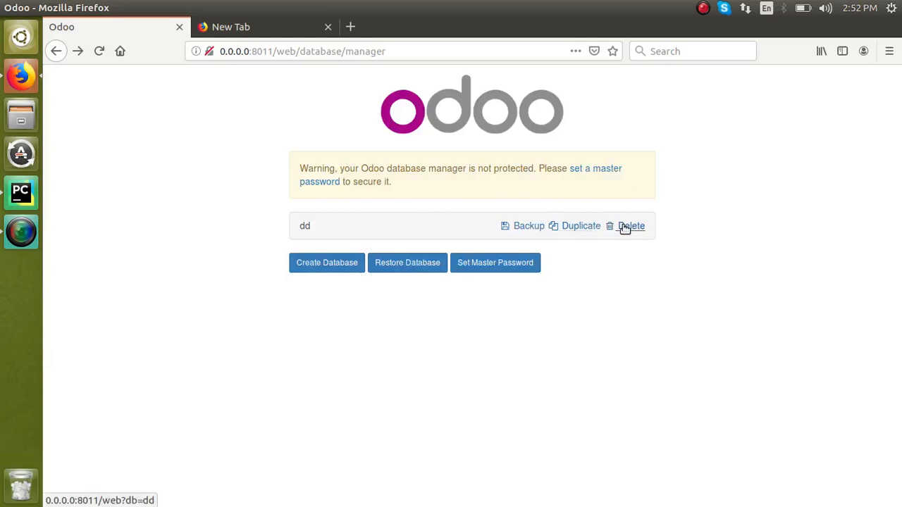
Bring up the Delete Database form for 'dd' and dismiss it without deleting
left_click(630, 225)
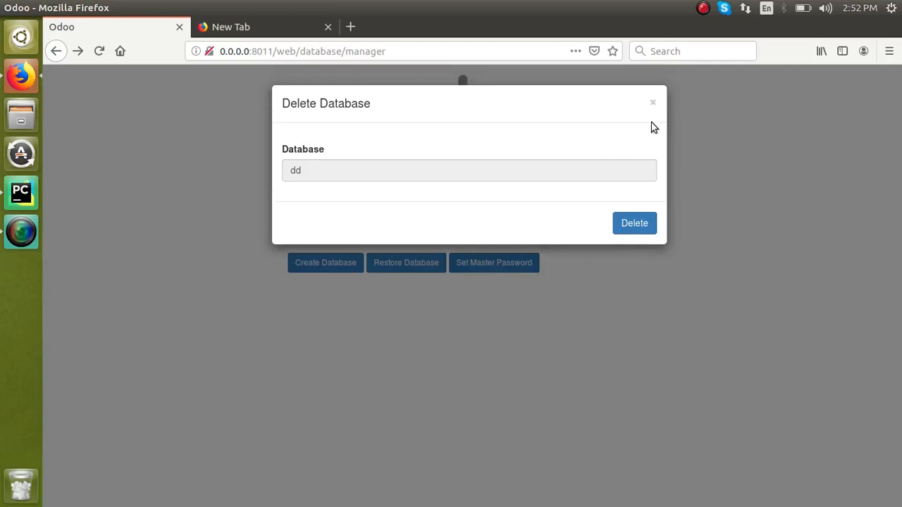
left_click(651, 103)
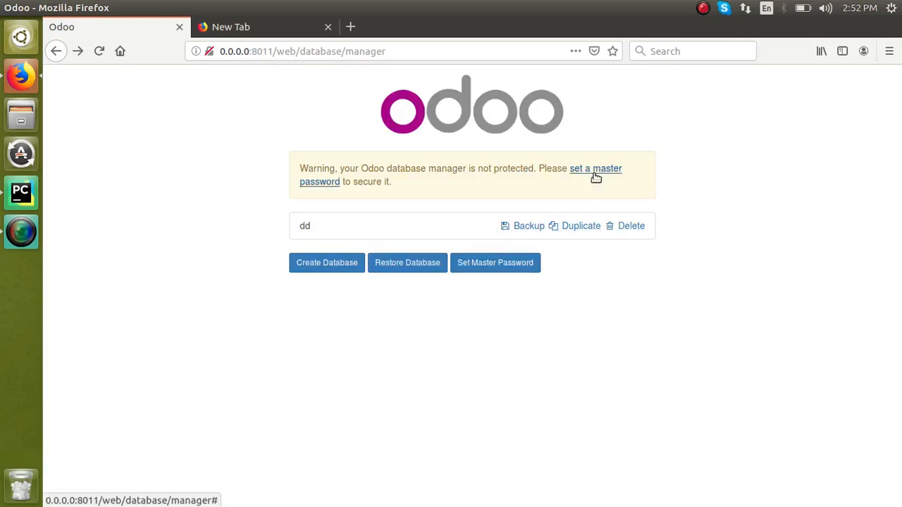
left_click(594, 174)
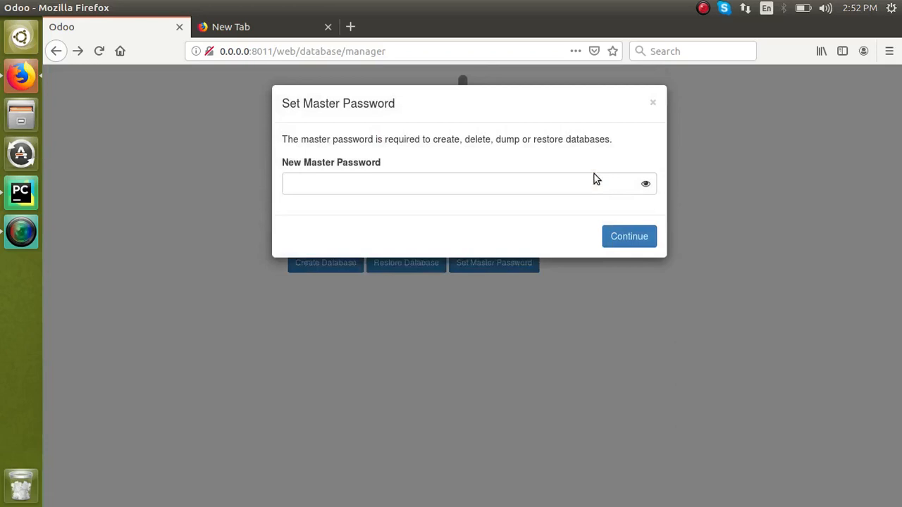
left_click(465, 183)
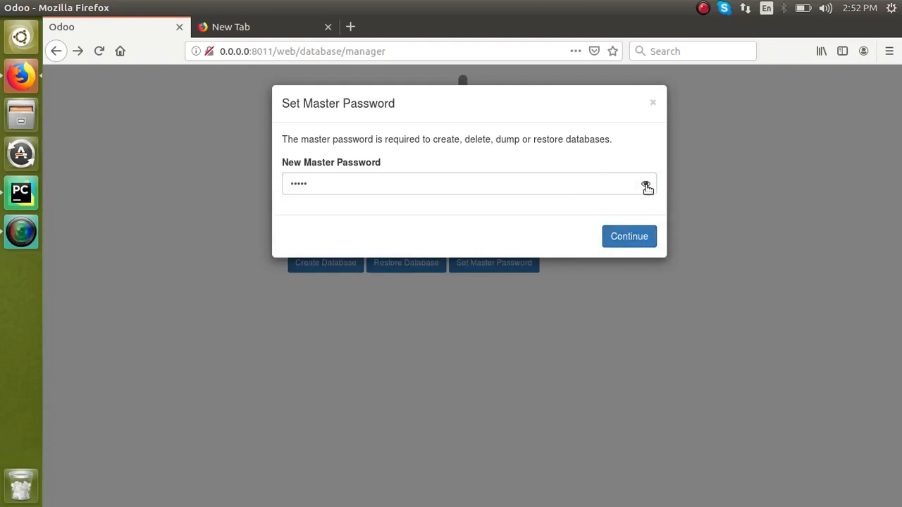
left_click(628, 236)
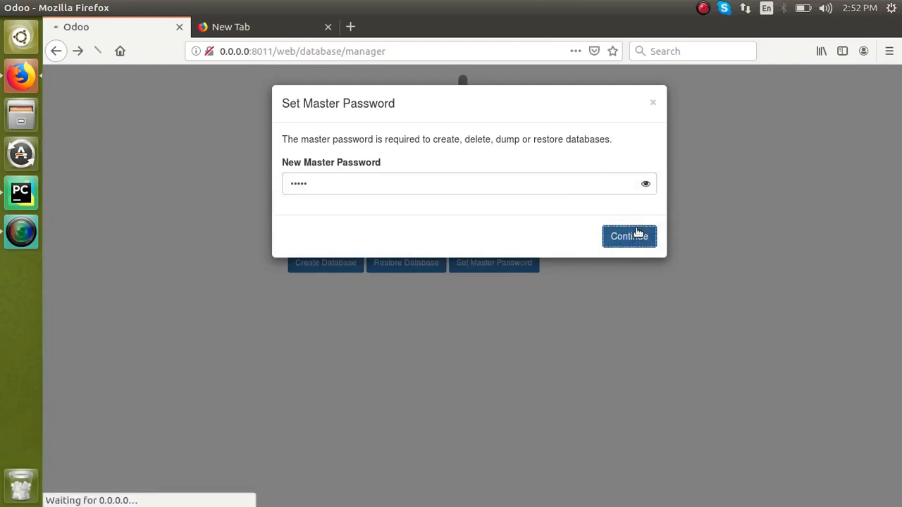
left_click(628, 236)
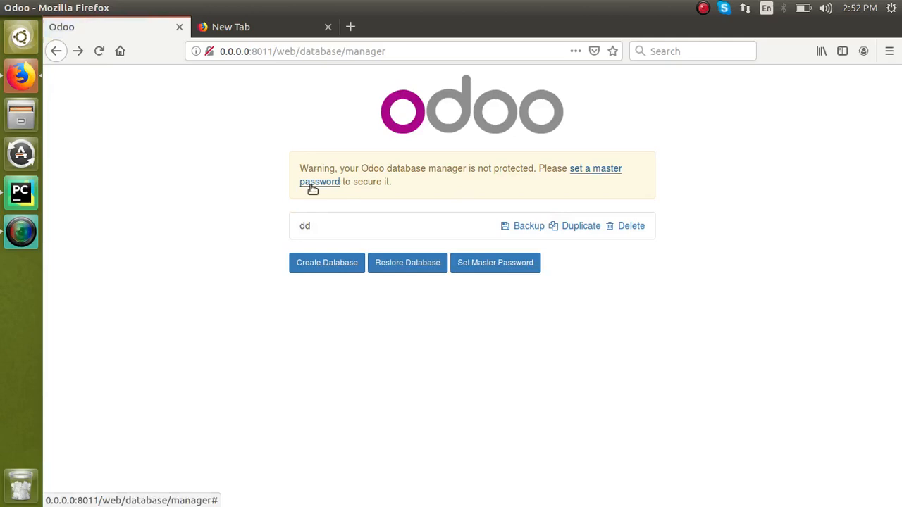
Set a new master password via Set Master Password and decline Firefox's offer to save it
left_click(494, 262)
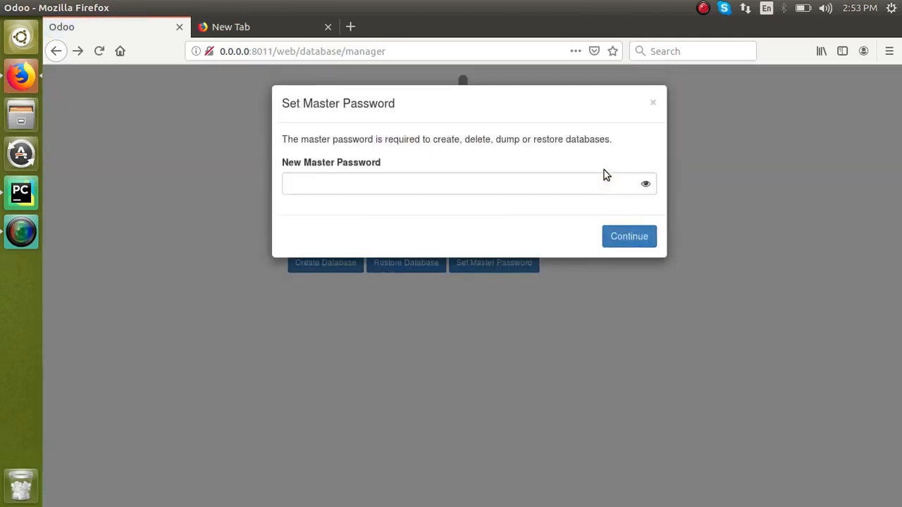
left_click(468, 183)
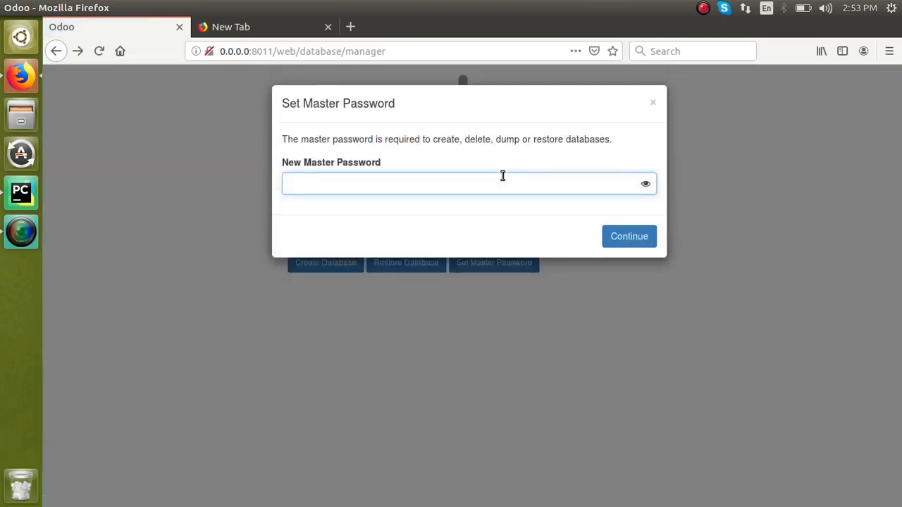
left_click(467, 183)
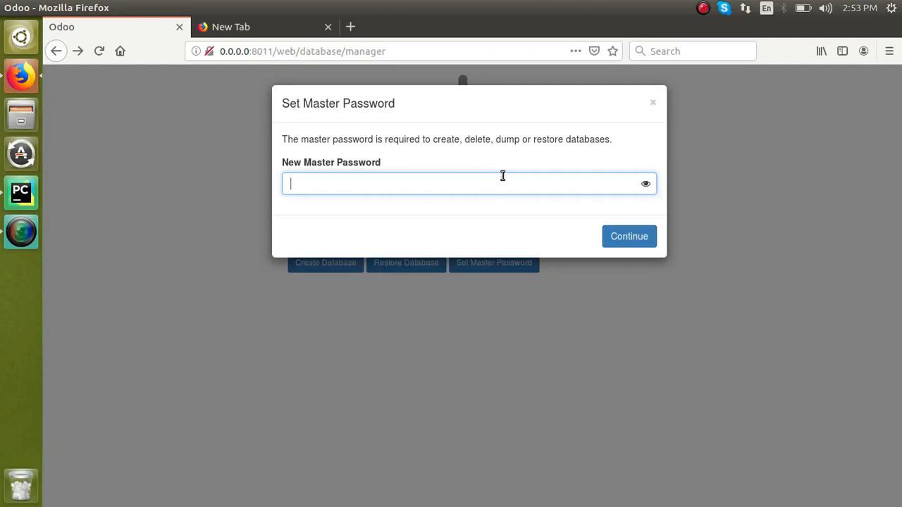
type("••••")
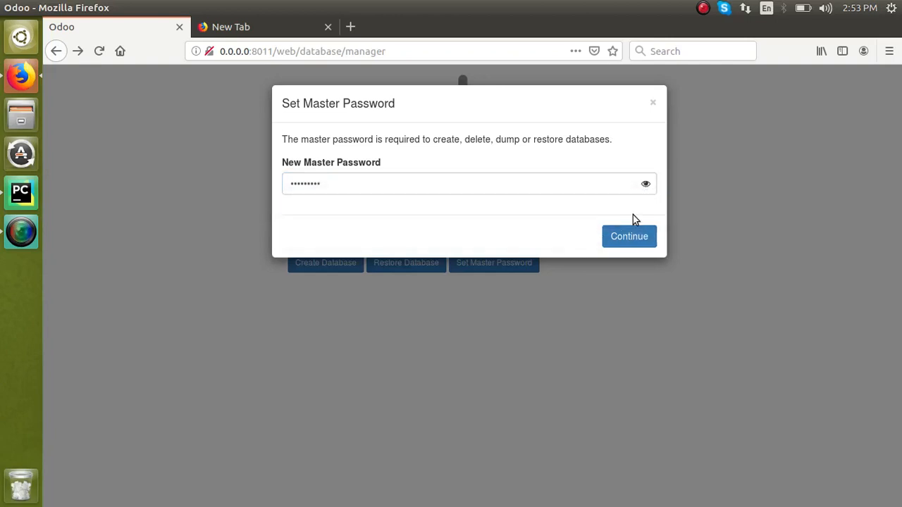
left_click(628, 237)
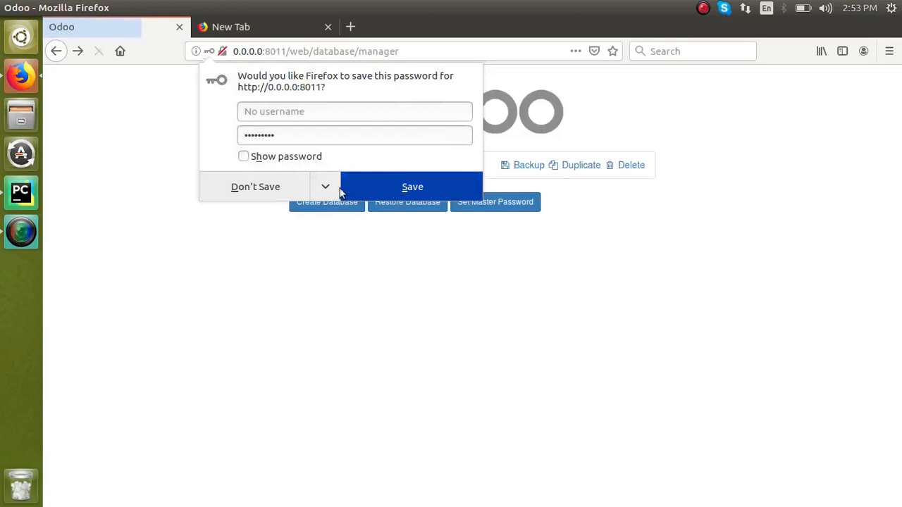
left_click(256, 186)
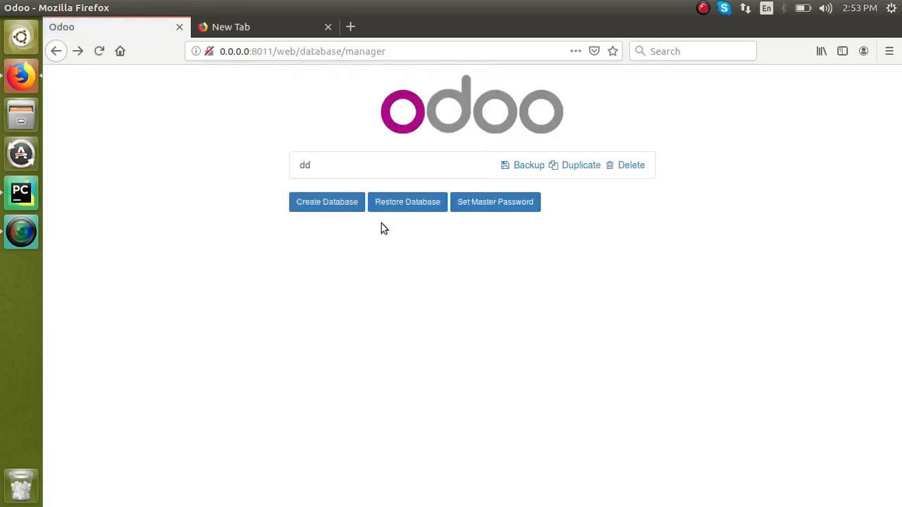
mouse_move(375, 225)
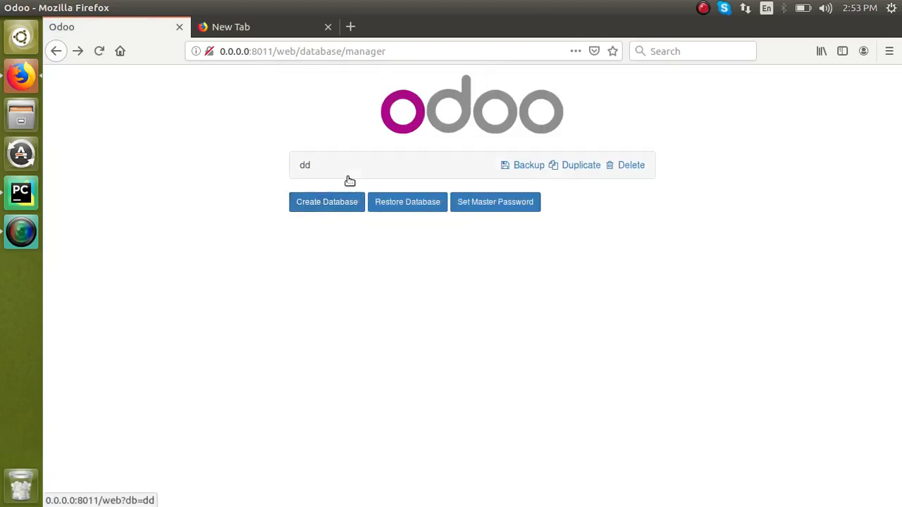
mouse_move(330, 169)
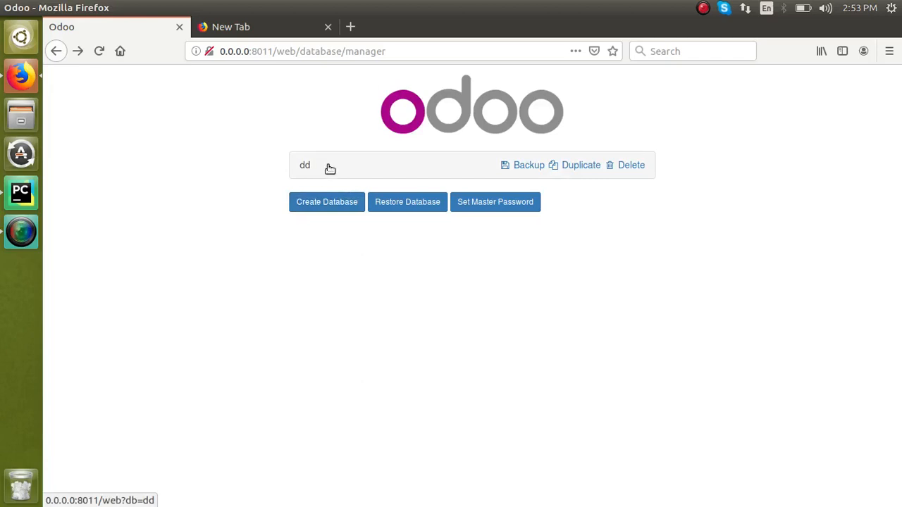
mouse_move(482, 174)
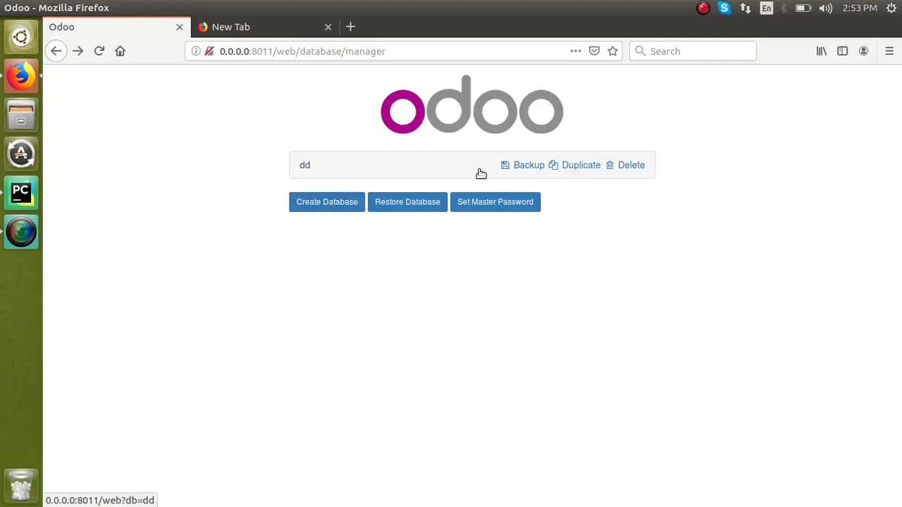
mouse_move(567, 135)
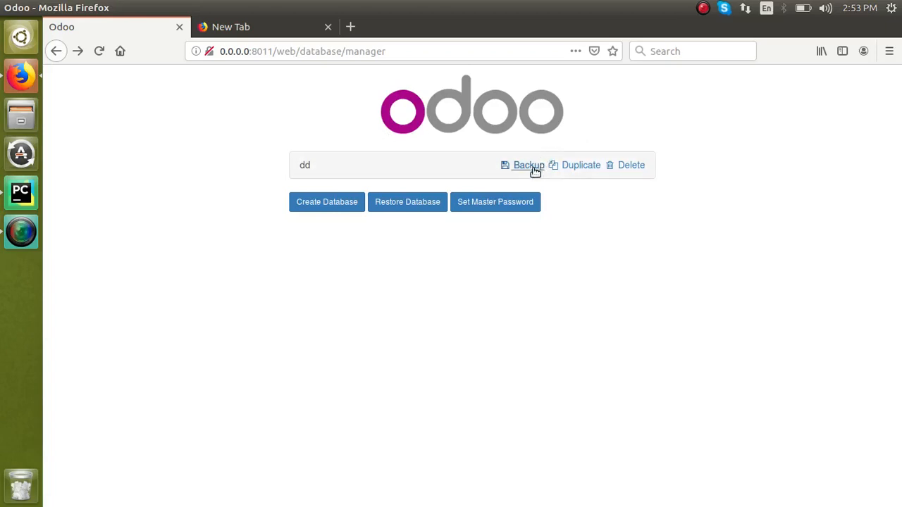
left_click(527, 165)
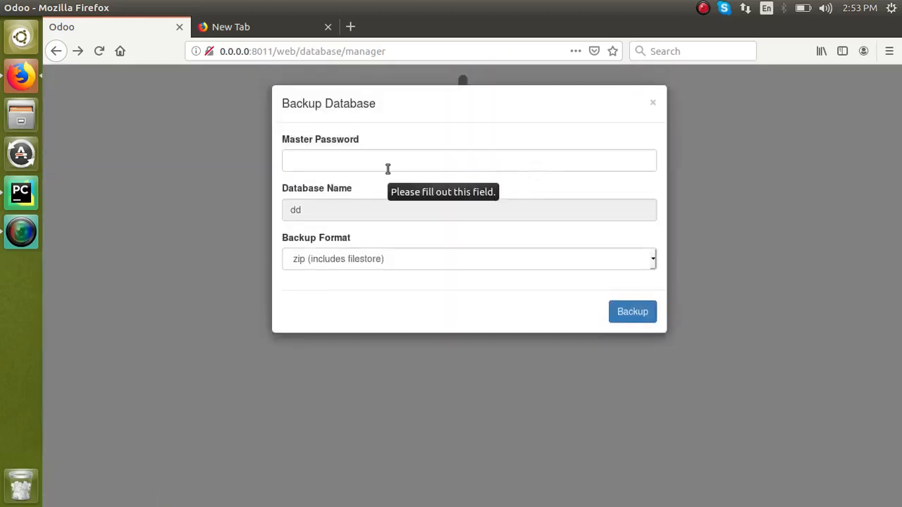
left_click(467, 161)
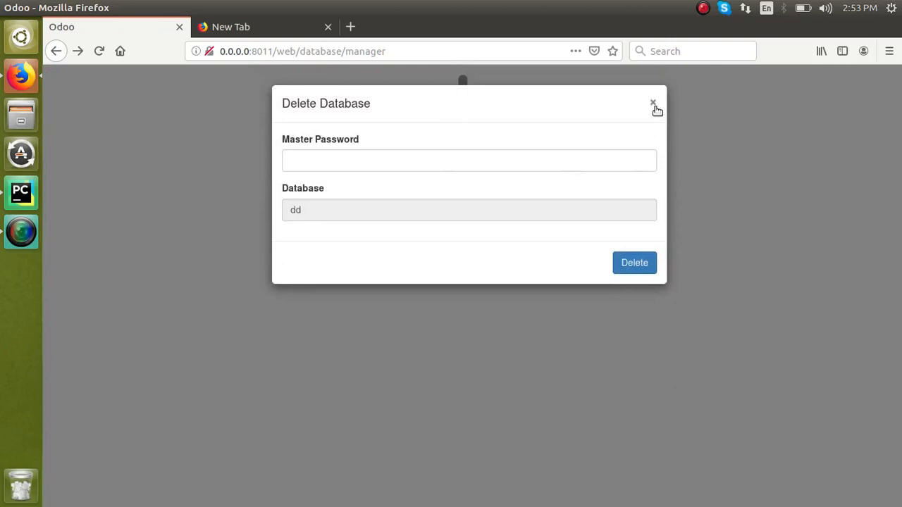
left_click(651, 103)
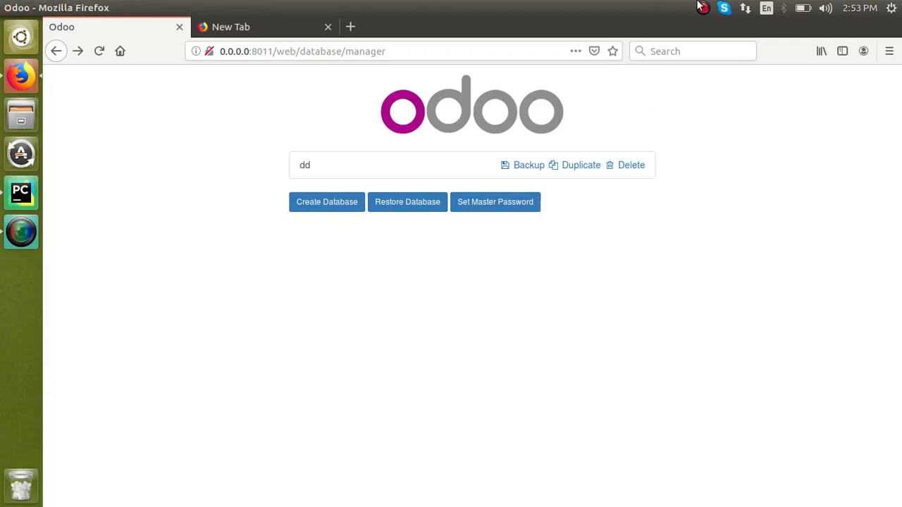
left_click(724, 8)
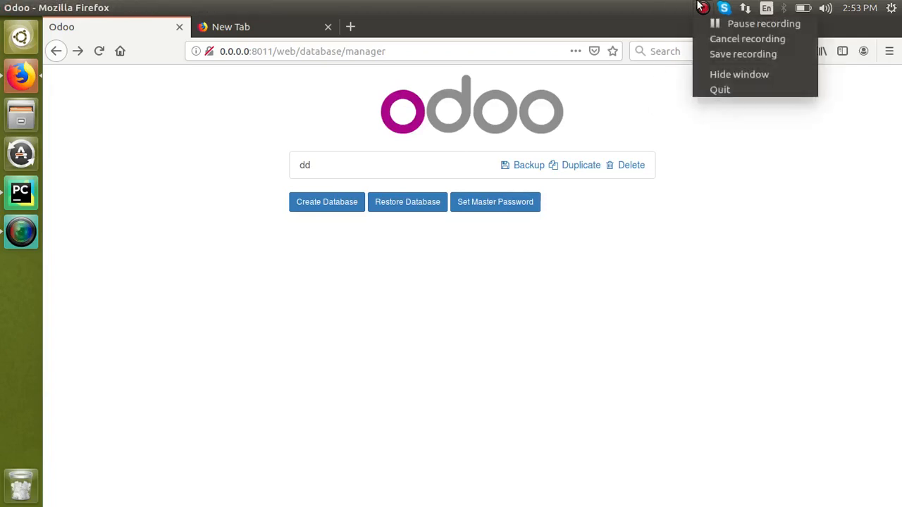